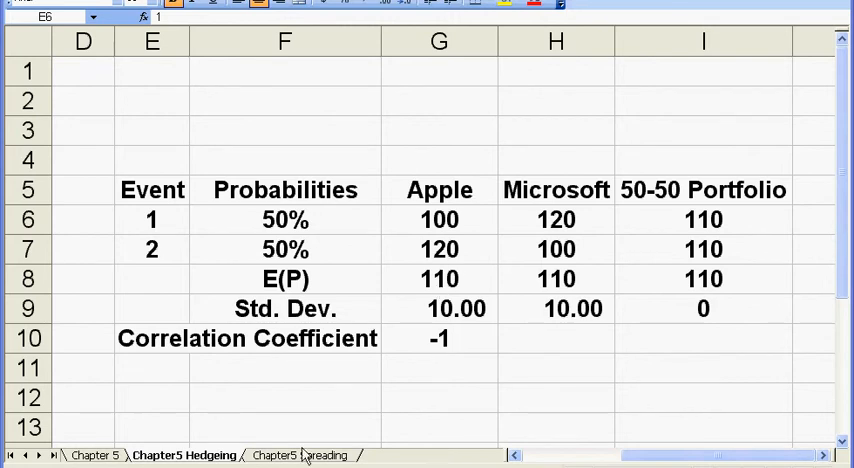
left_click(152, 220)
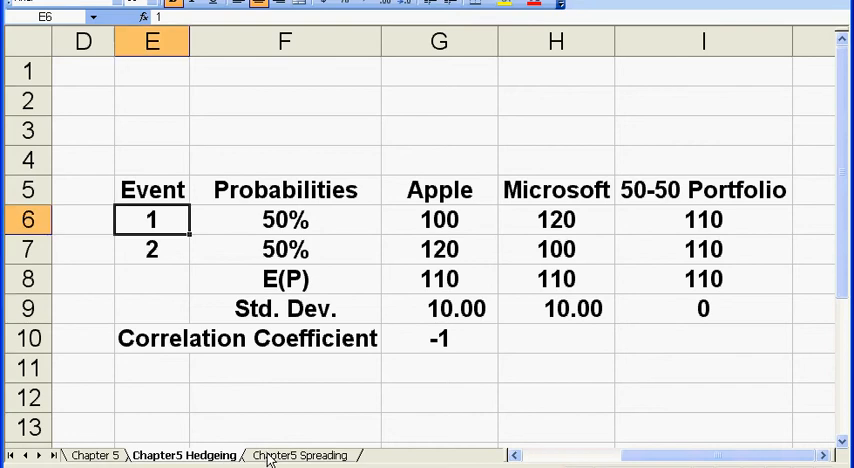
left_click(300, 456)
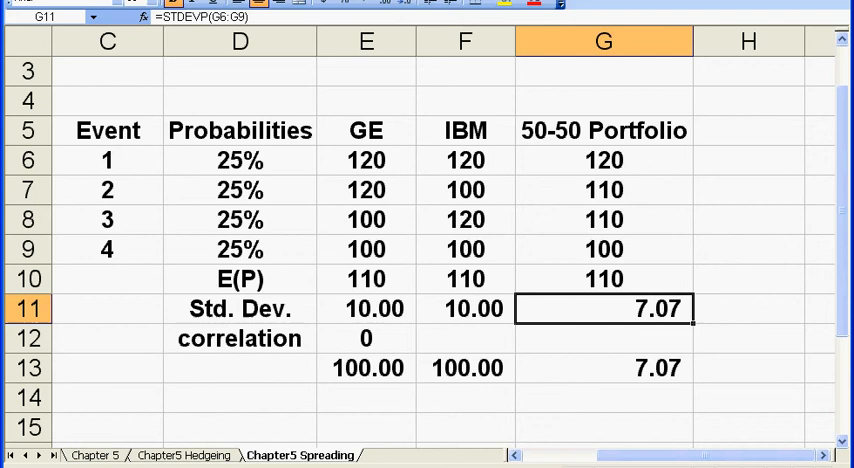
left_click(184, 456)
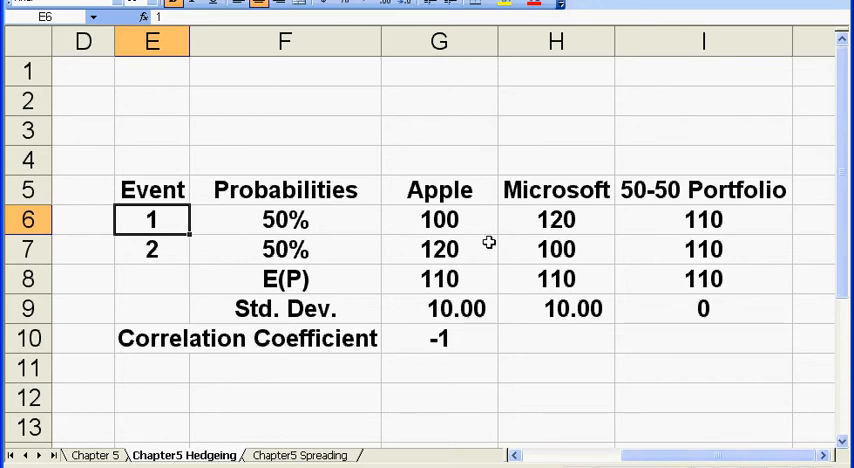
mouse_move(332, 220)
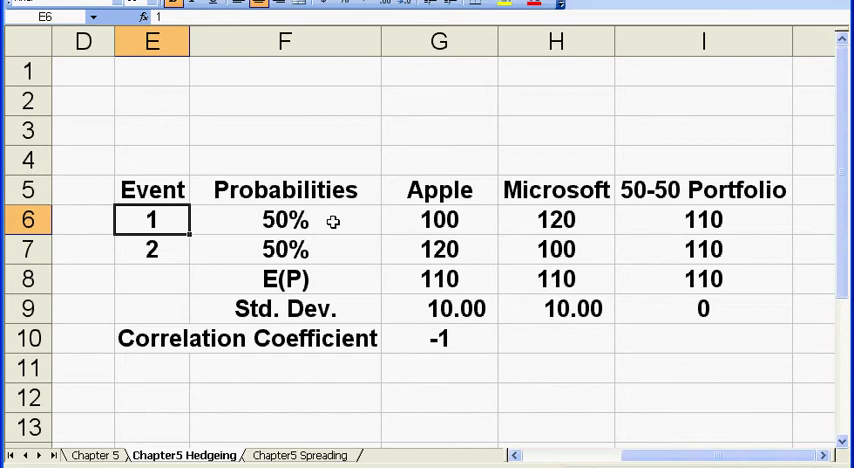
left_click(284, 220)
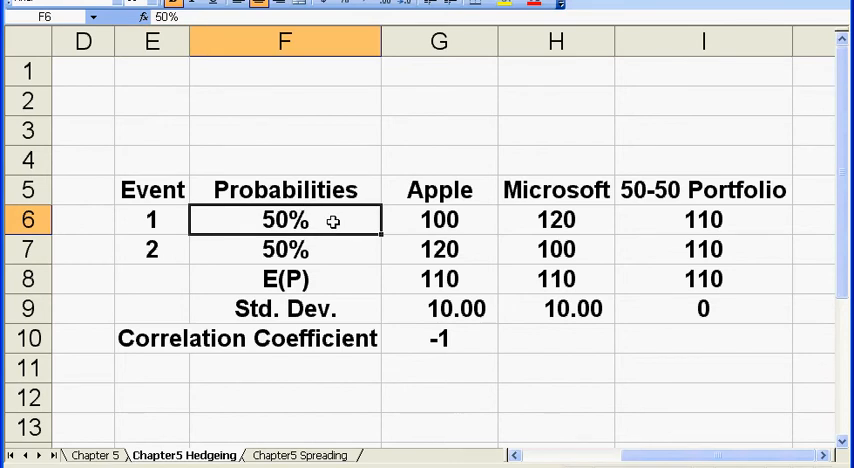
left_click(440, 220)
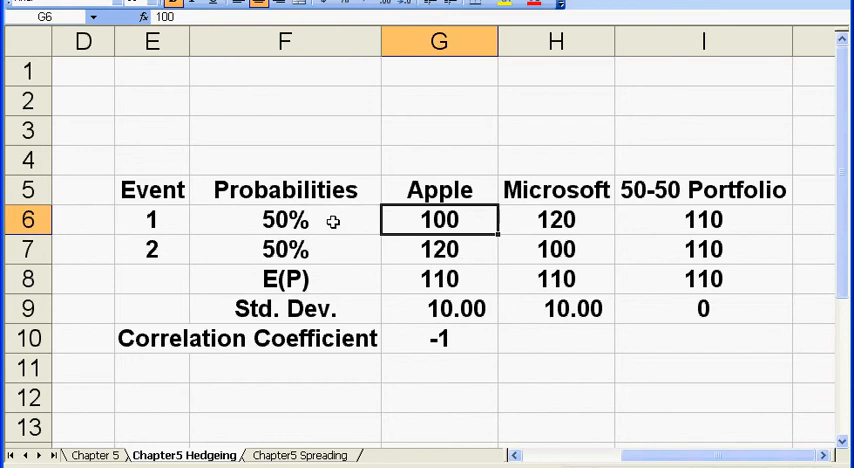
left_click(556, 220)
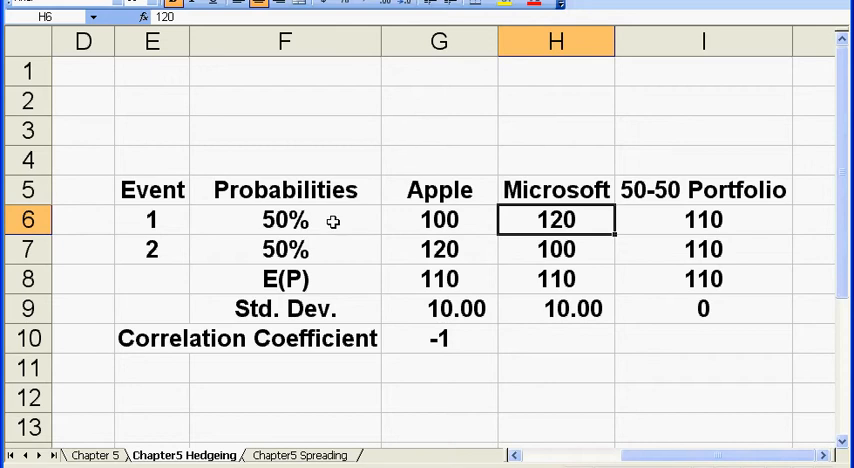
left_click(152, 248)
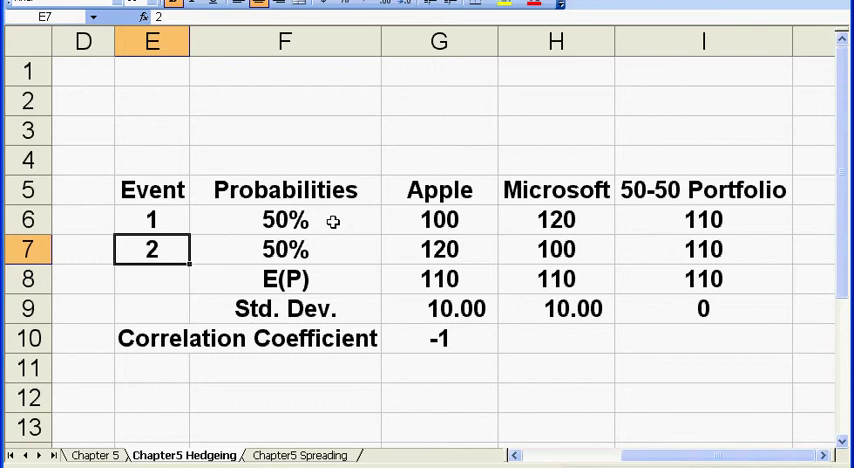
left_click(284, 248)
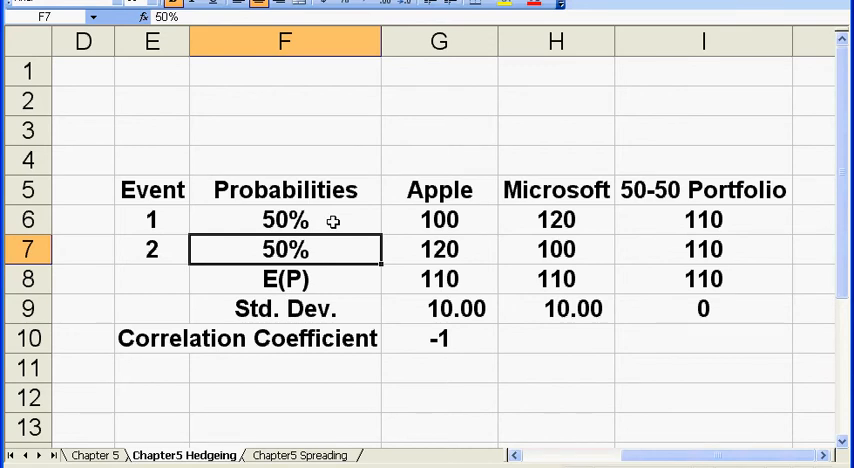
left_click(440, 248)
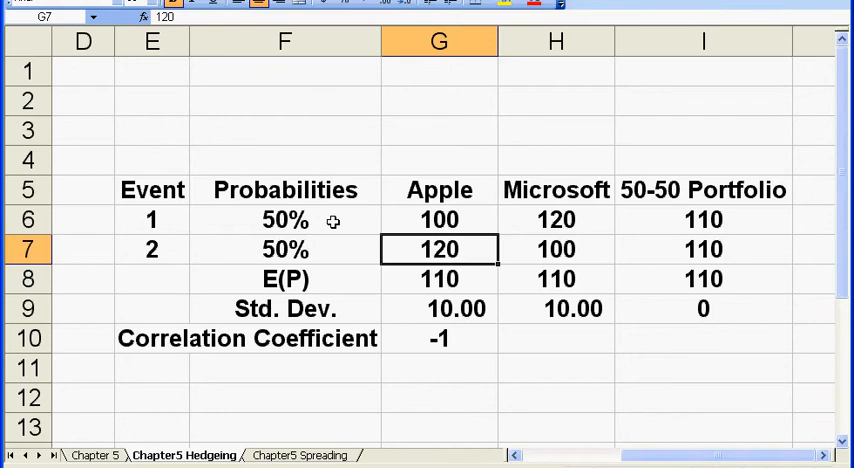
left_click(556, 248)
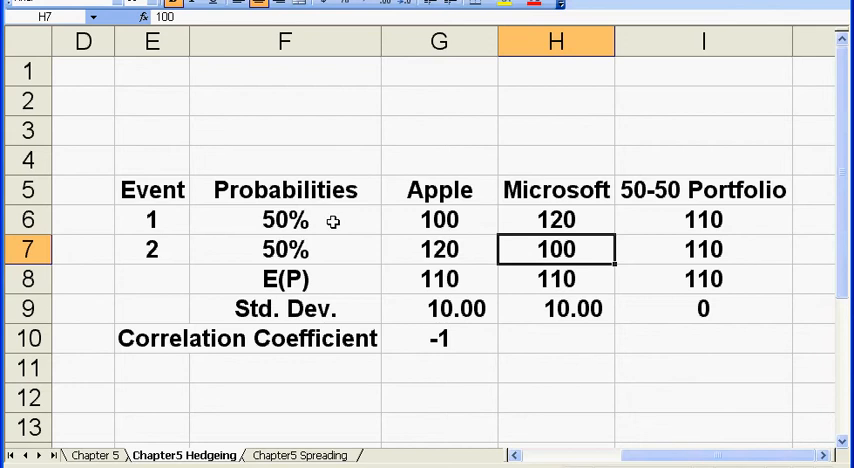
left_click(438, 280)
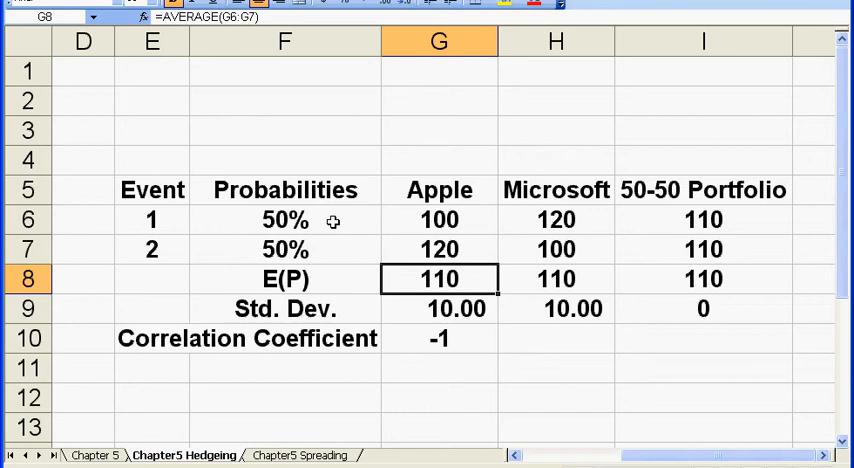
mouse_move(460, 280)
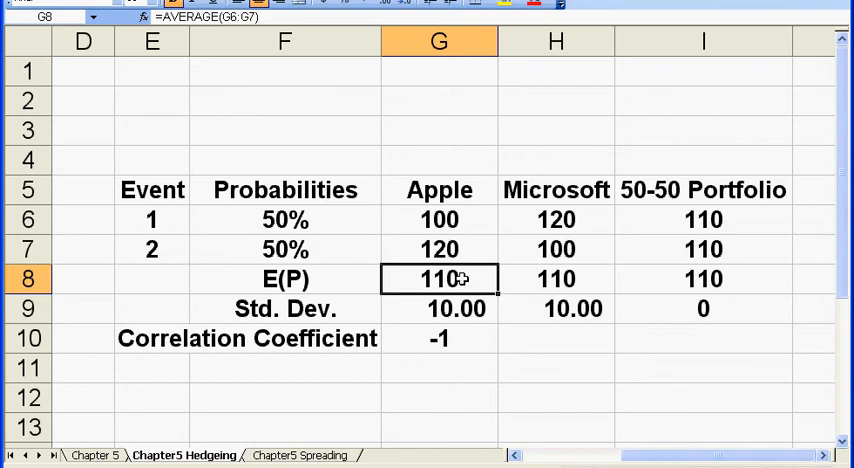
double_click(440, 280)
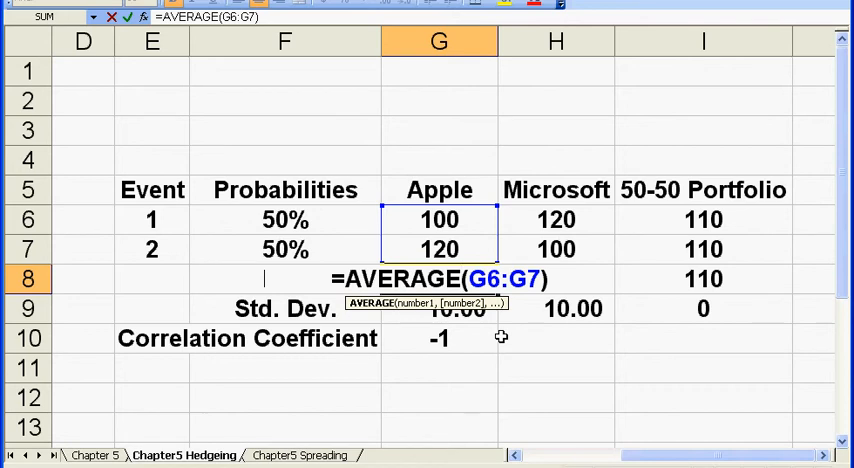
key("Return")
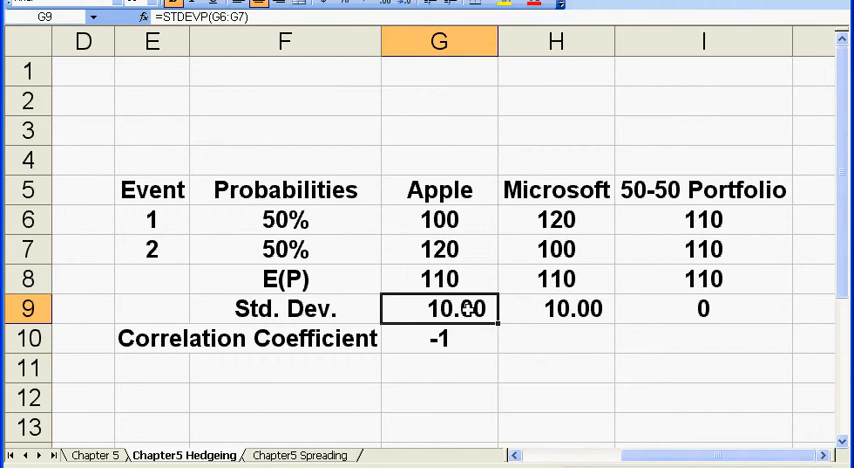
double_click(440, 308)
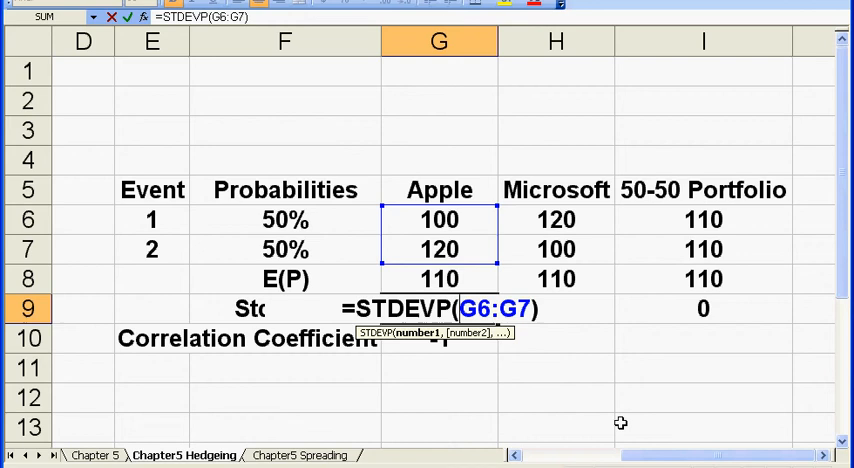
key("Return")
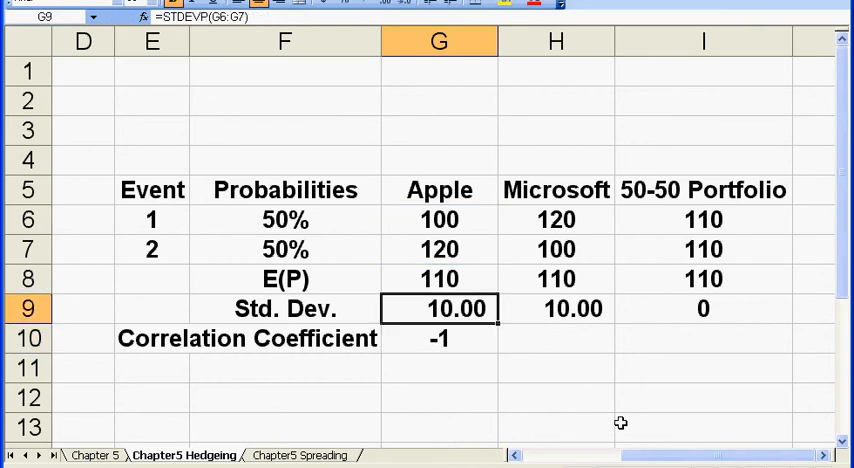
double_click(440, 308)
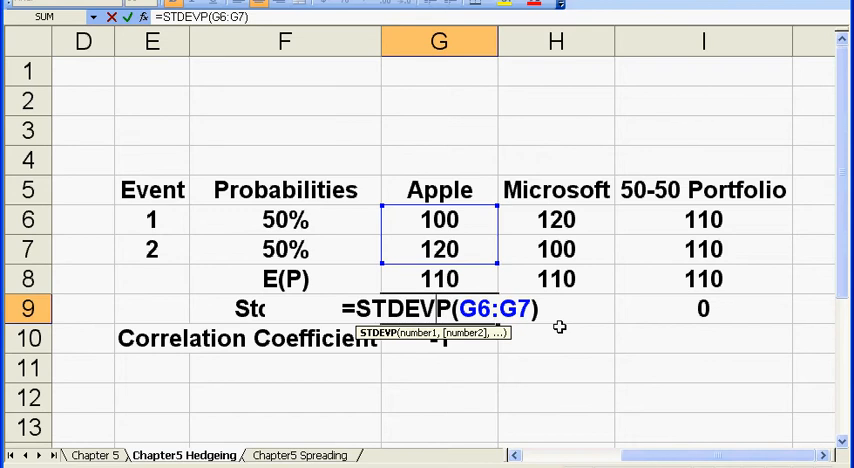
key("Return")
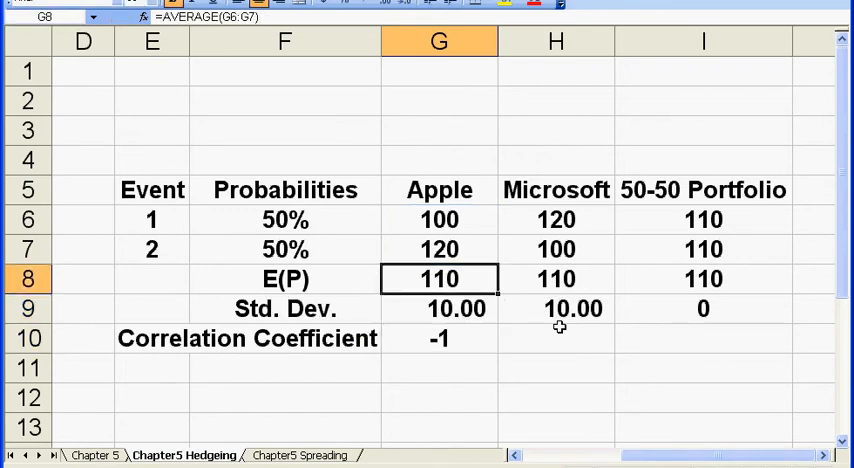
left_click(440, 248)
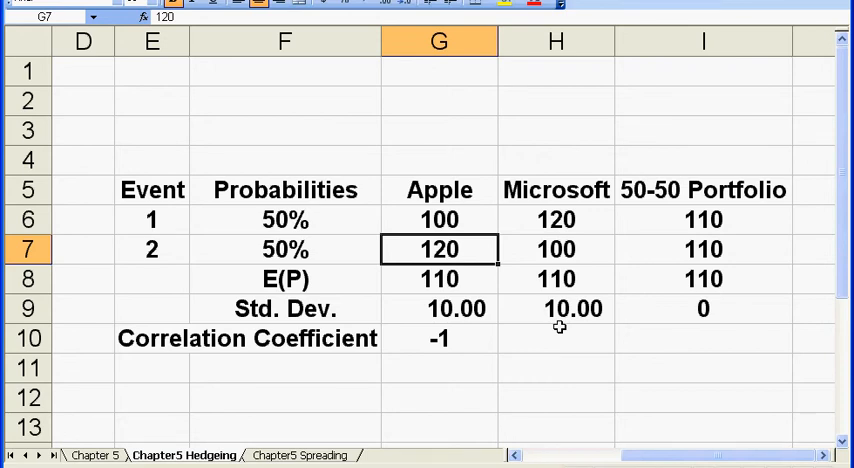
left_click(440, 308)
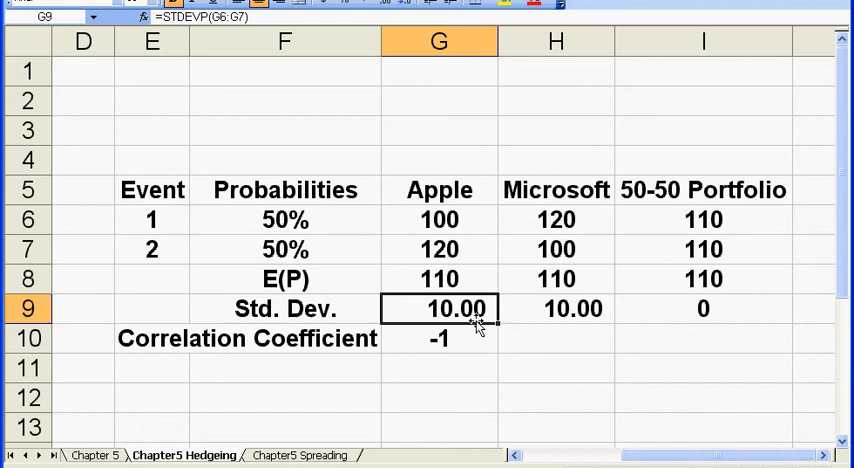
double_click(440, 308)
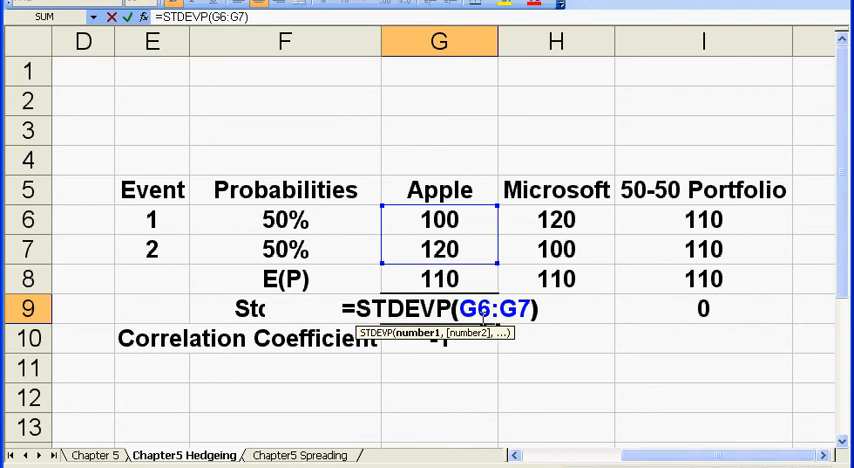
key("BackSpace")
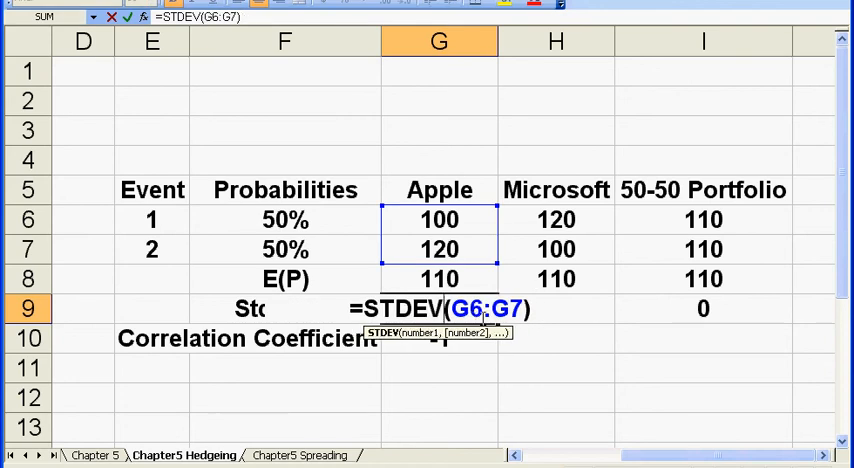
key("Return")
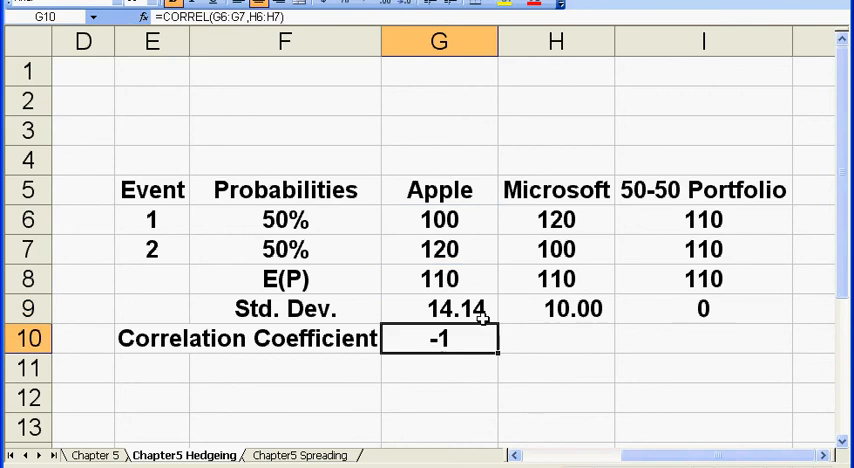
left_click(440, 308)
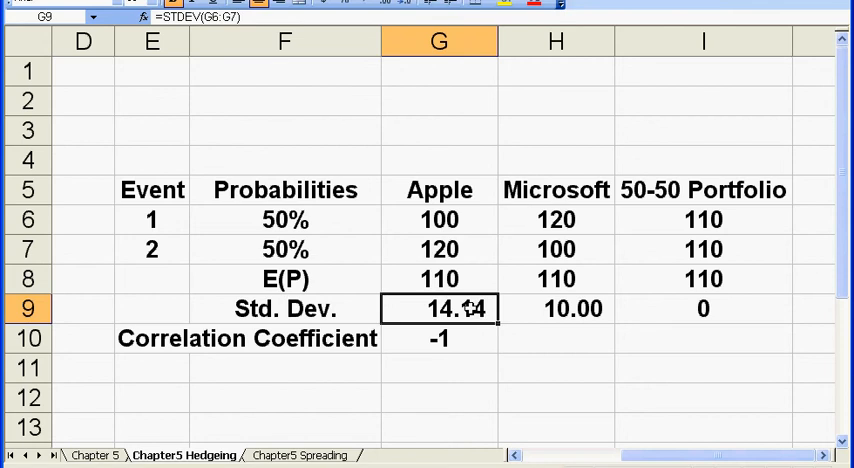
double_click(438, 308)
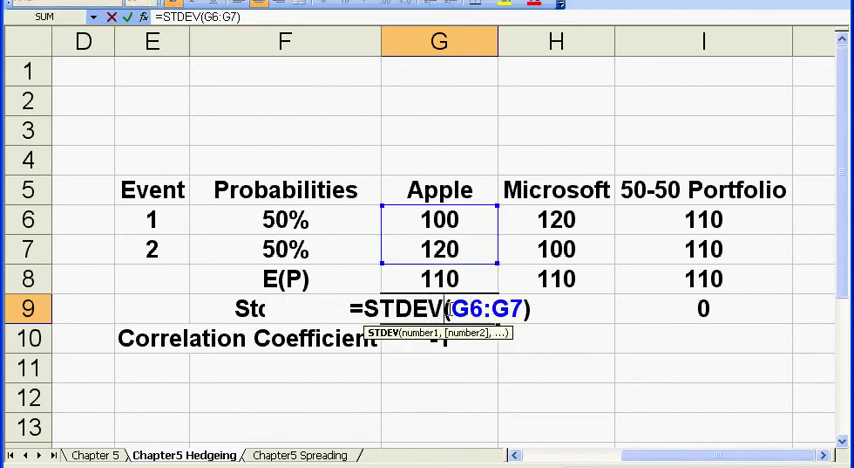
type("P")
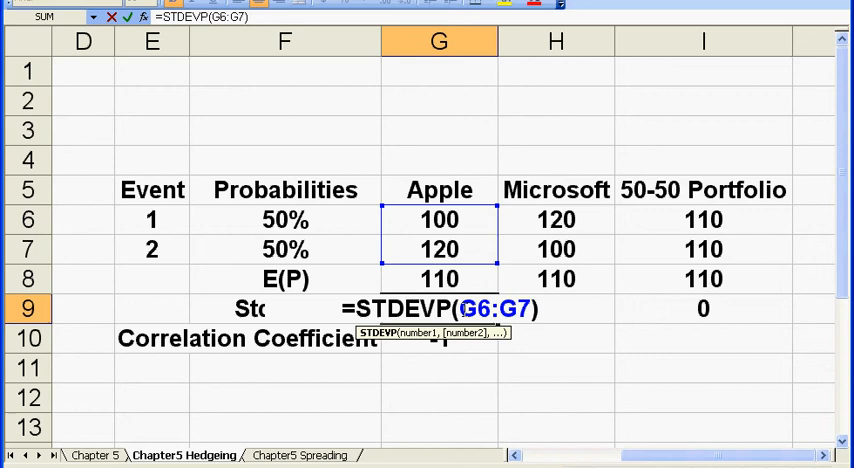
key("Return")
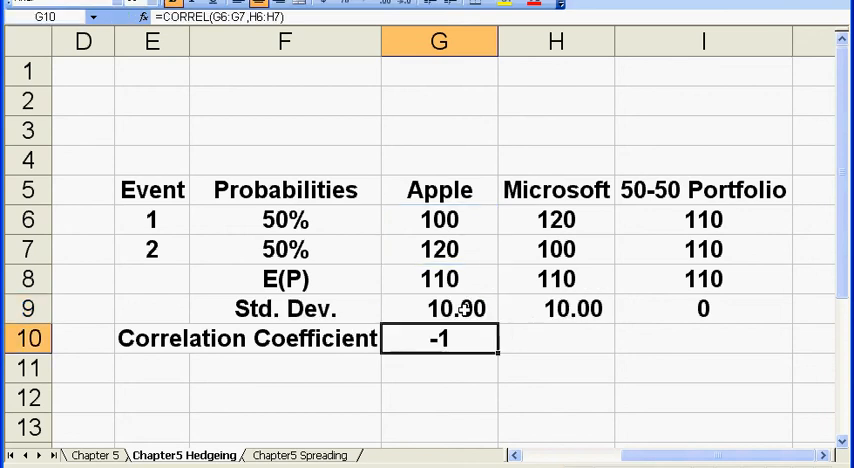
left_click(440, 308)
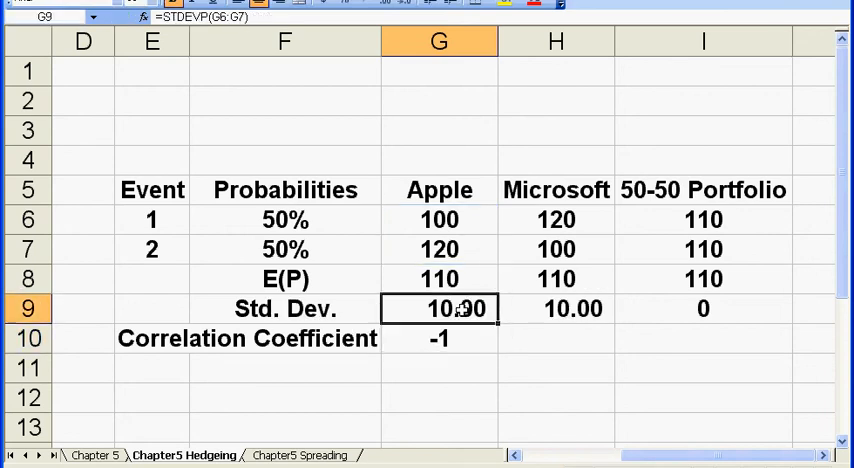
mouse_move(584, 318)
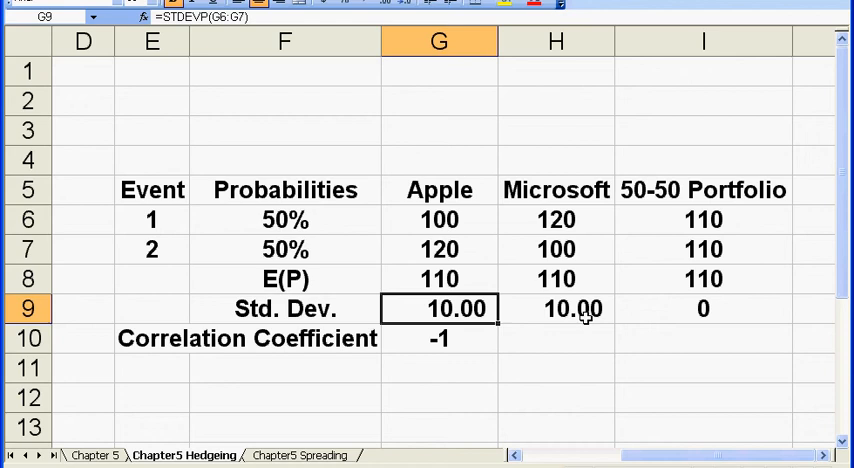
left_click(556, 248)
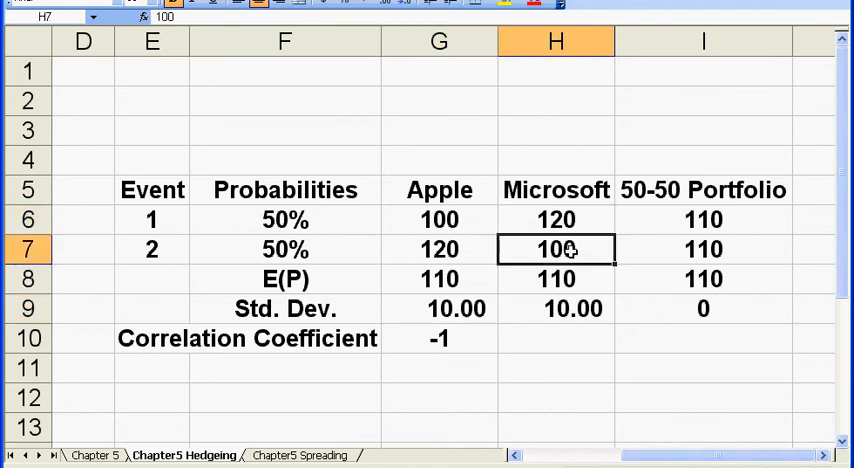
left_click(556, 220)
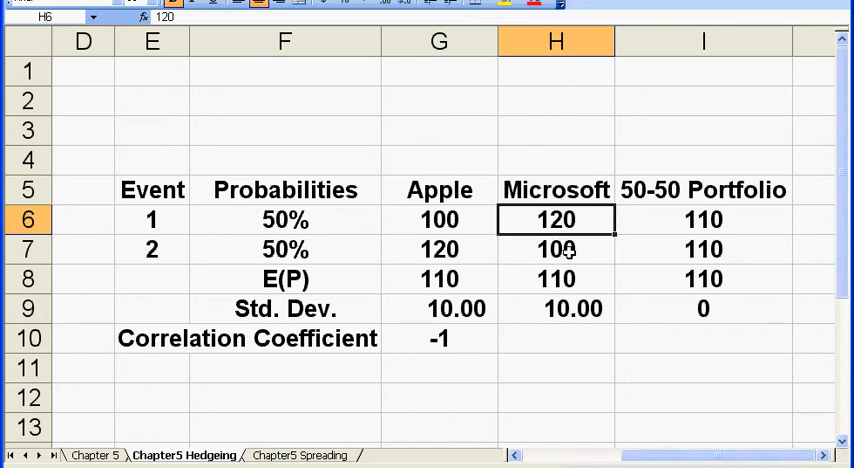
left_click(556, 248)
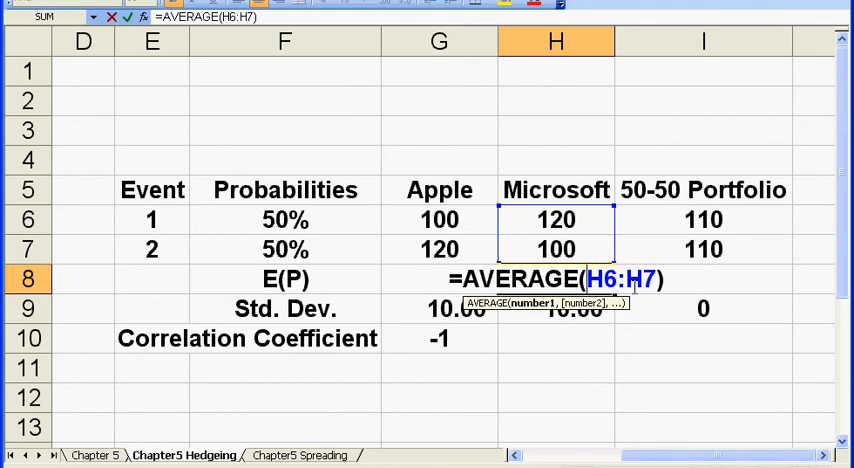
key("Return")
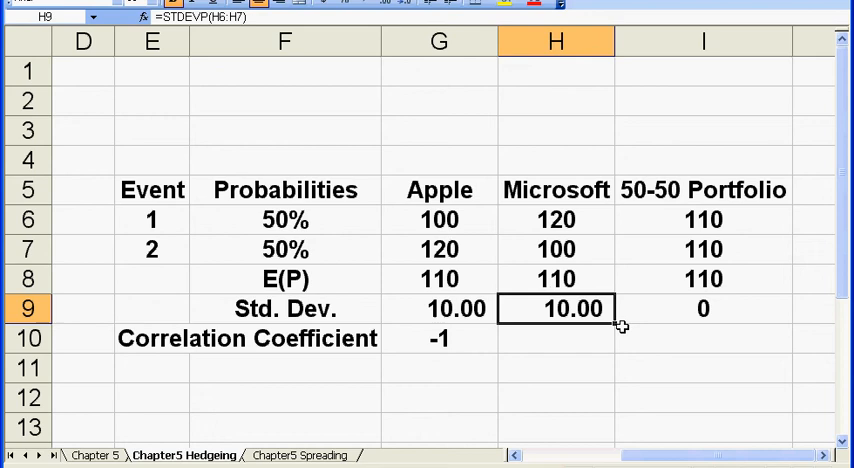
double_click(572, 308)
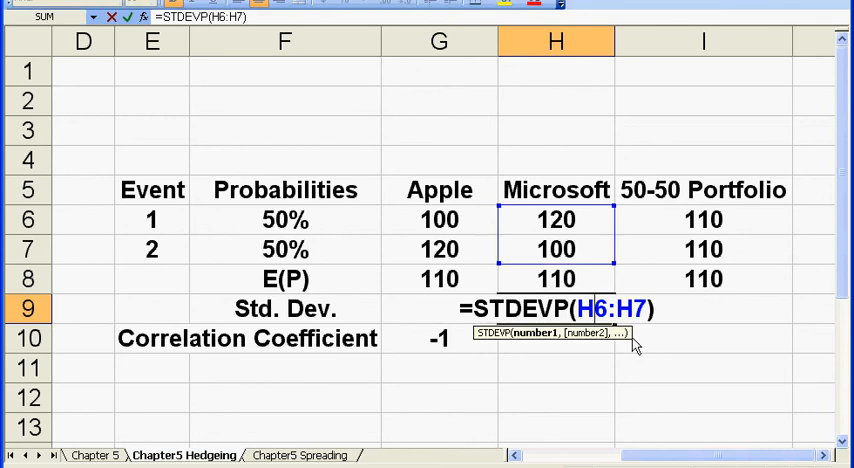
key("Return")
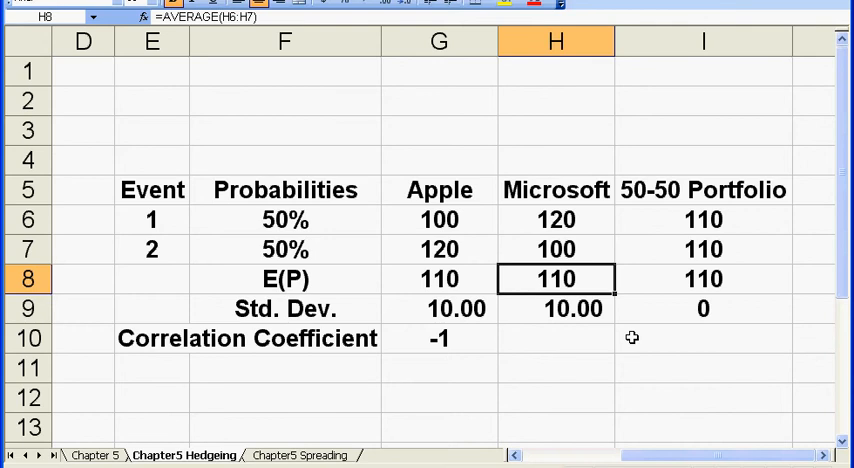
mouse_move(590, 312)
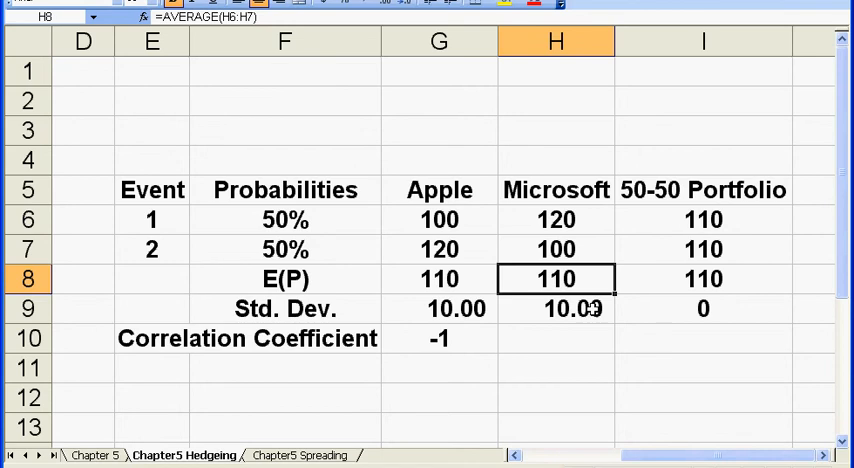
left_click(556, 308)
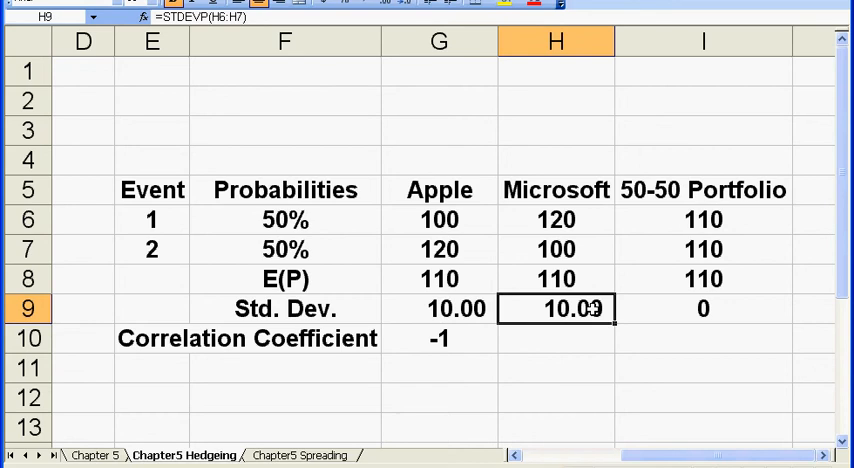
left_click_drag(440, 220, 556, 250)
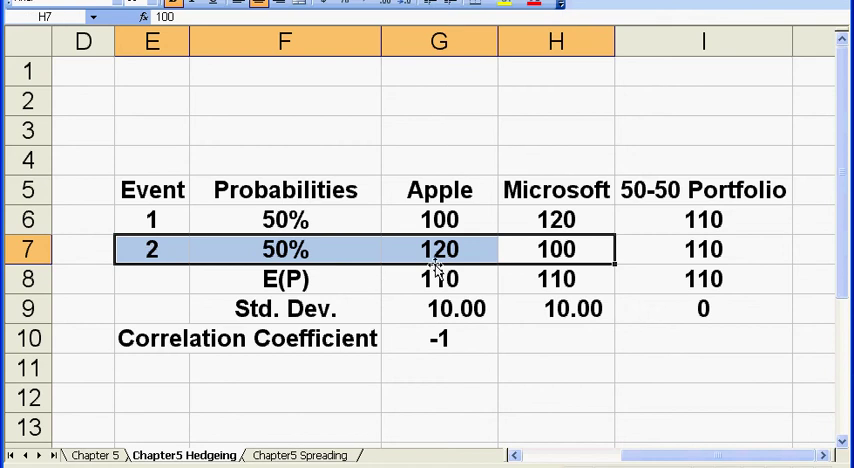
left_click(152, 220)
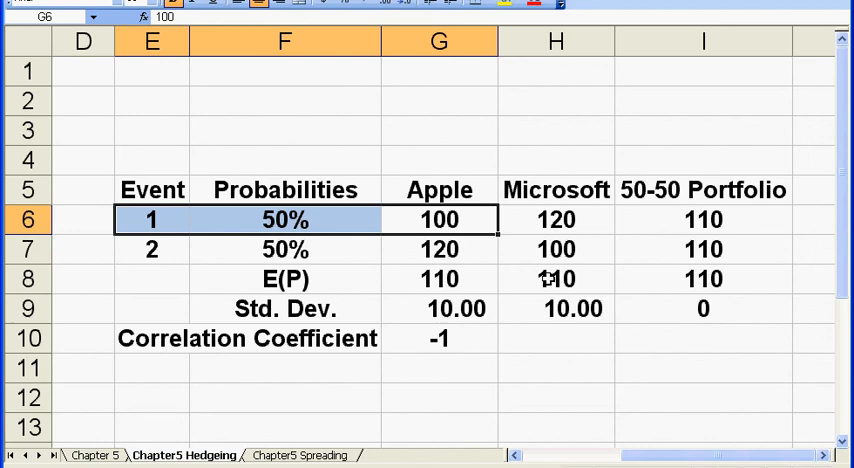
left_click(556, 308)
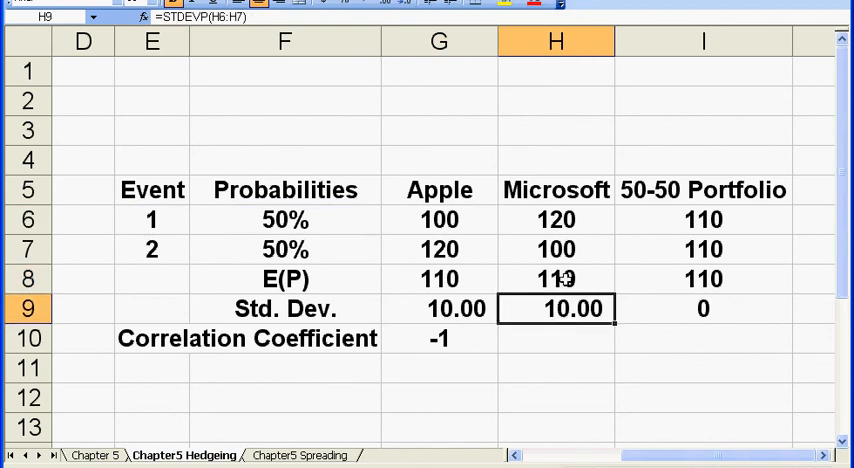
left_click(440, 280)
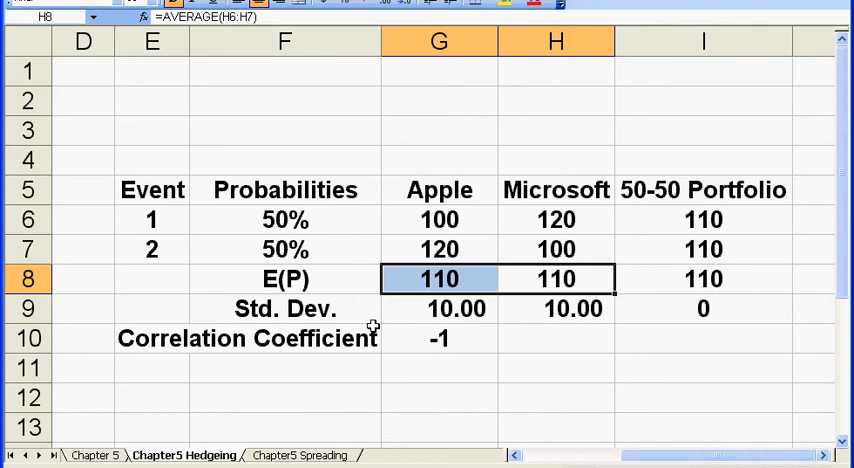
mouse_move(400, 316)
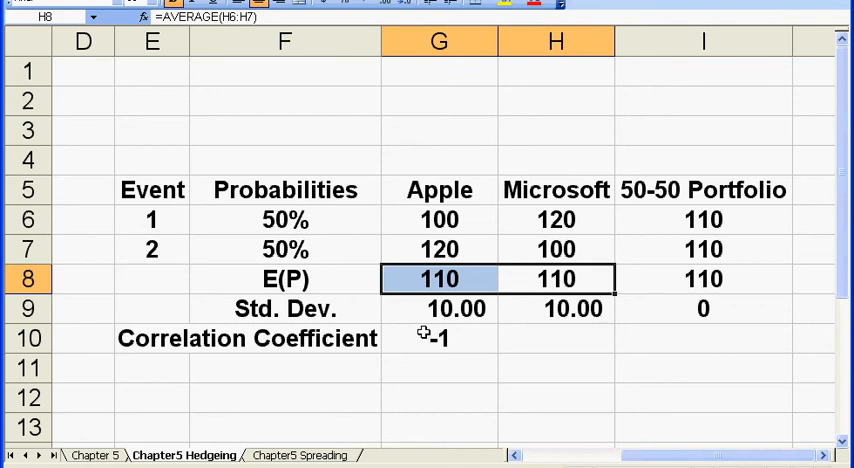
mouse_move(420, 324)
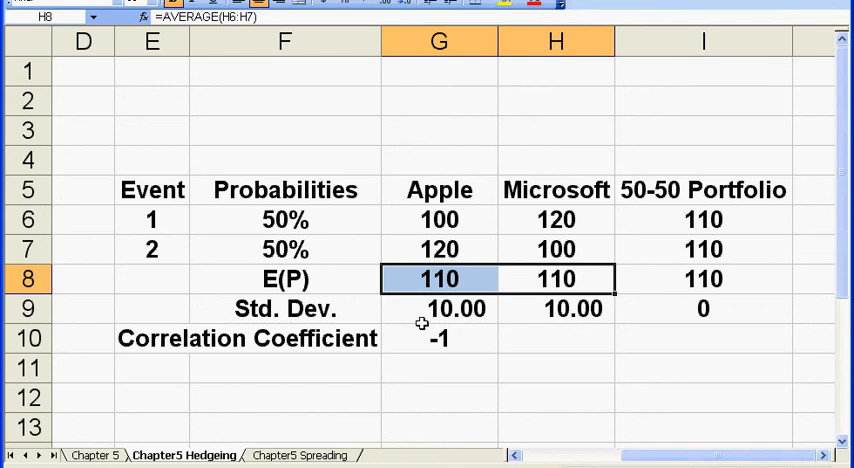
mouse_move(588, 296)
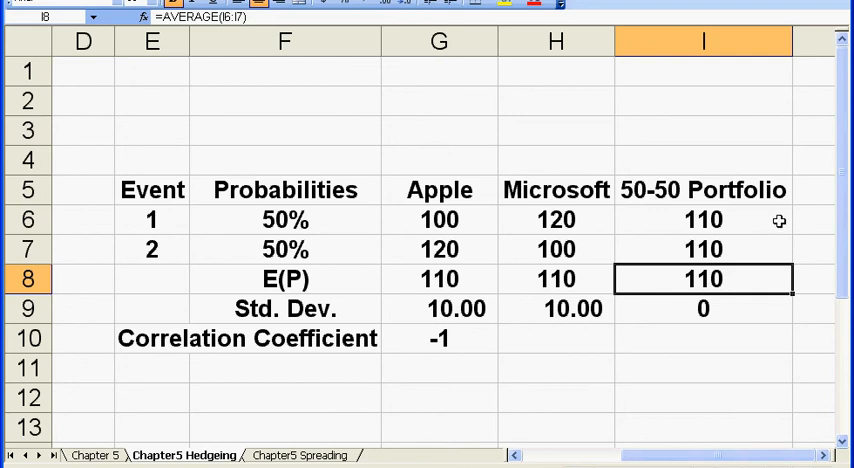
mouse_move(724, 296)
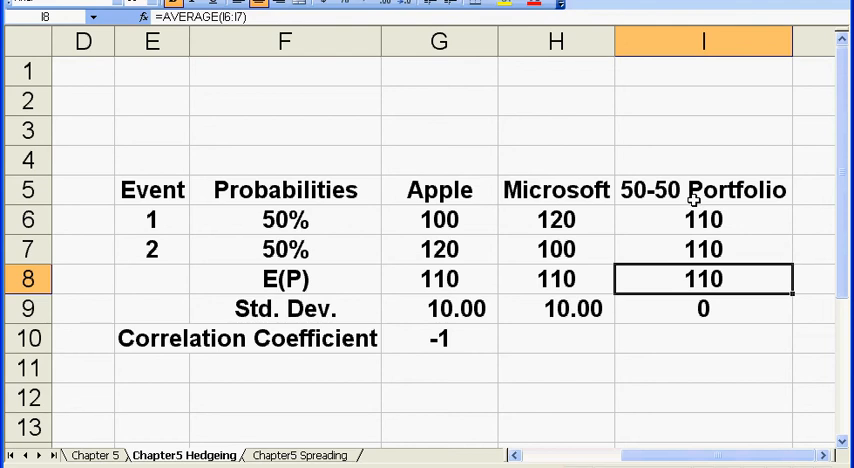
mouse_move(472, 336)
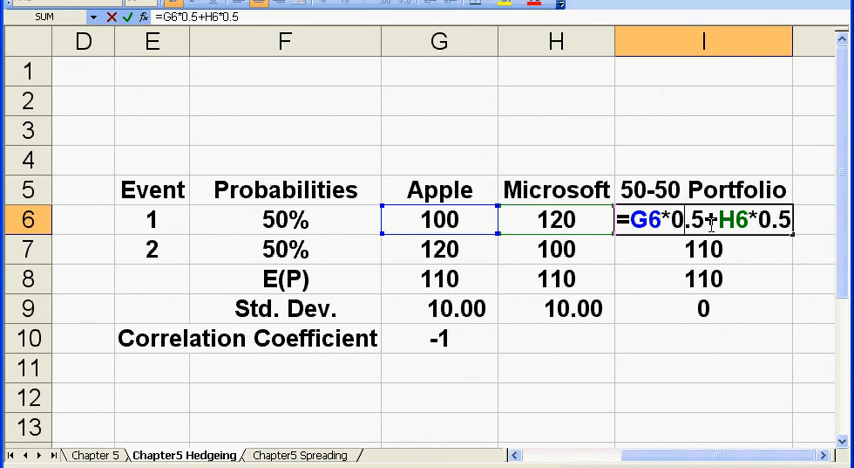
key("Return")
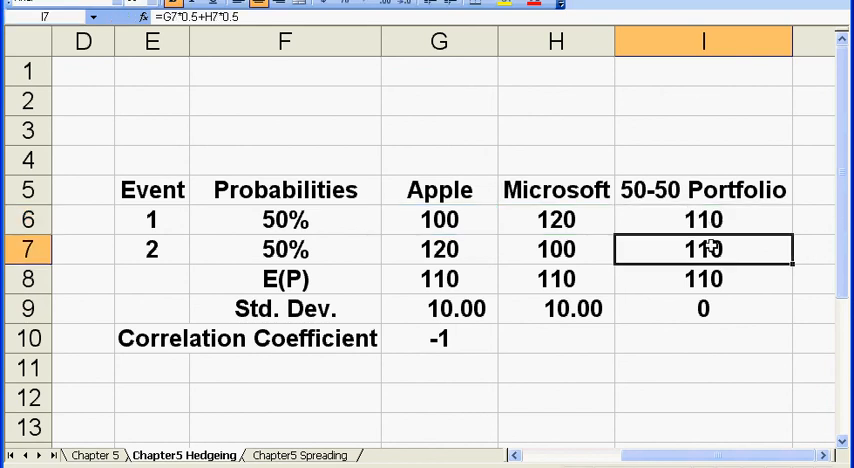
double_click(702, 248)
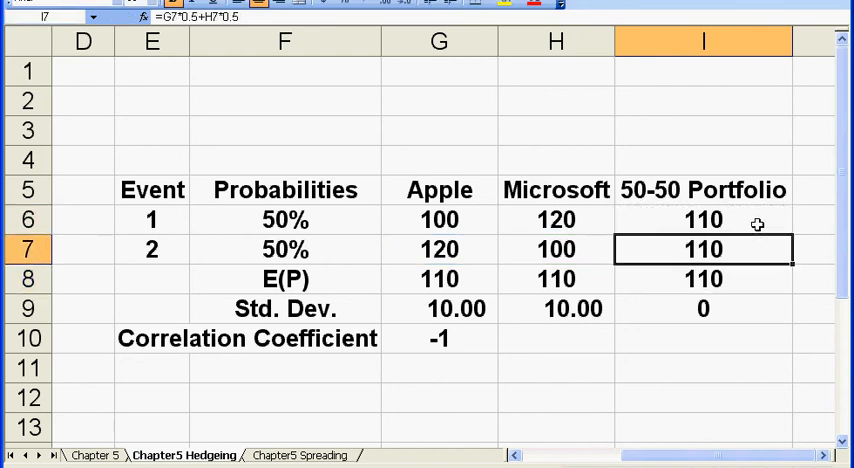
double_click(704, 248)
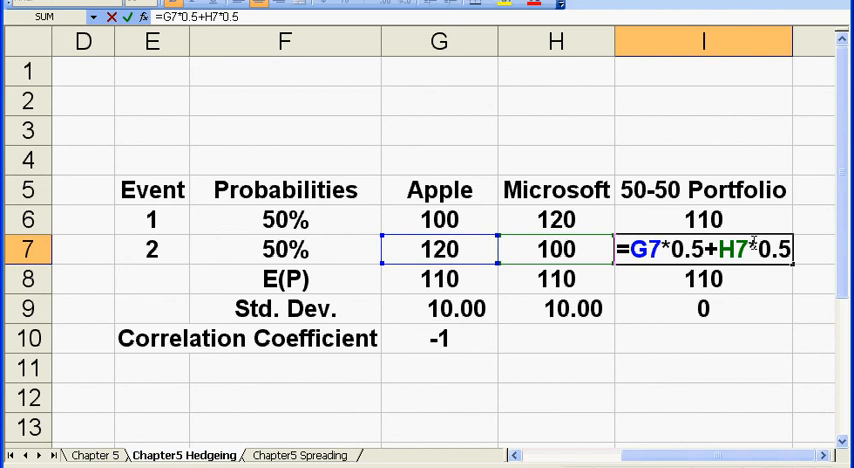
key("Return")
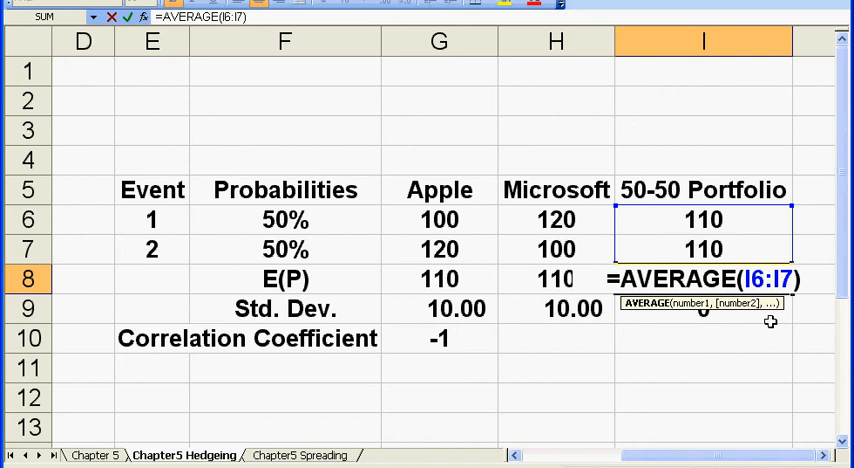
key("Return")
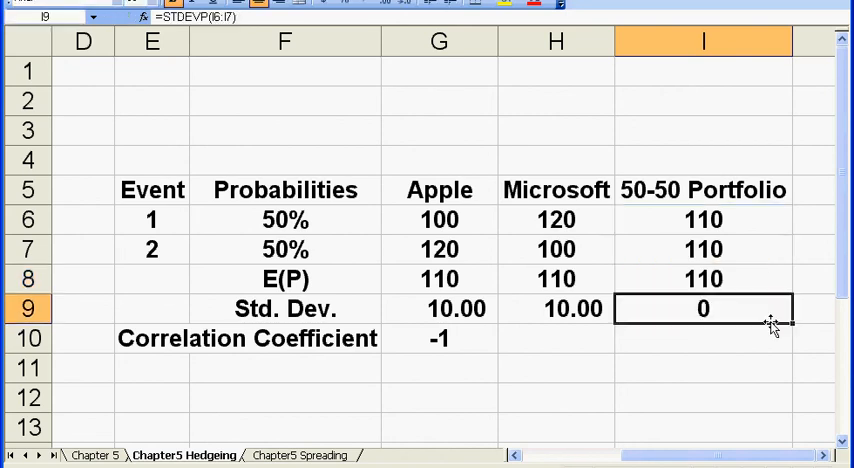
left_click(702, 220)
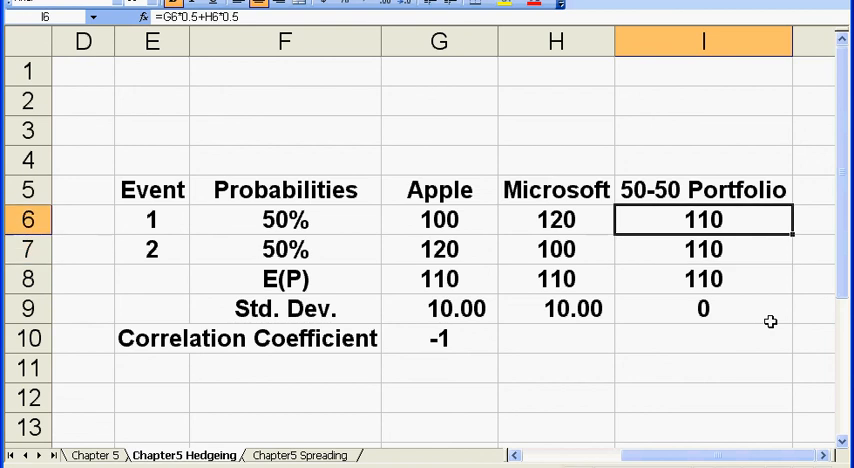
left_click(702, 308)
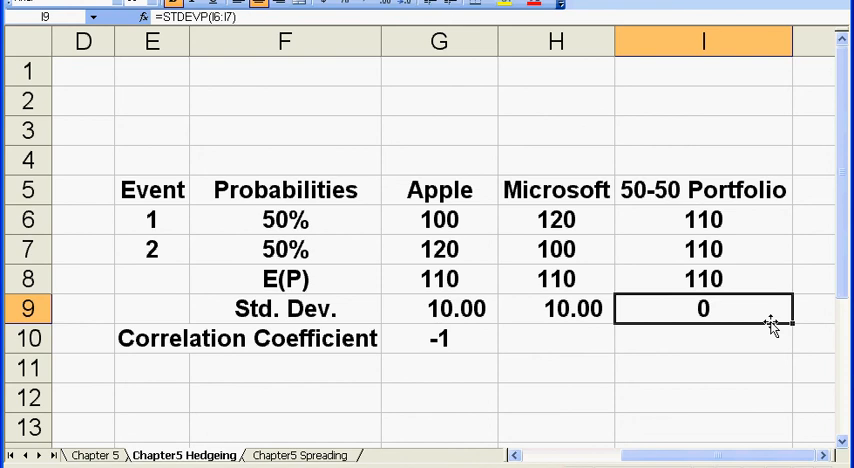
double_click(704, 308)
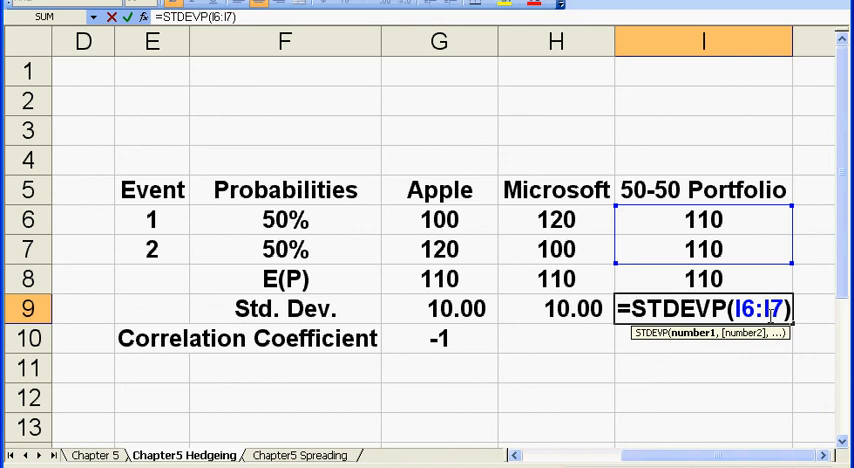
key("Return")
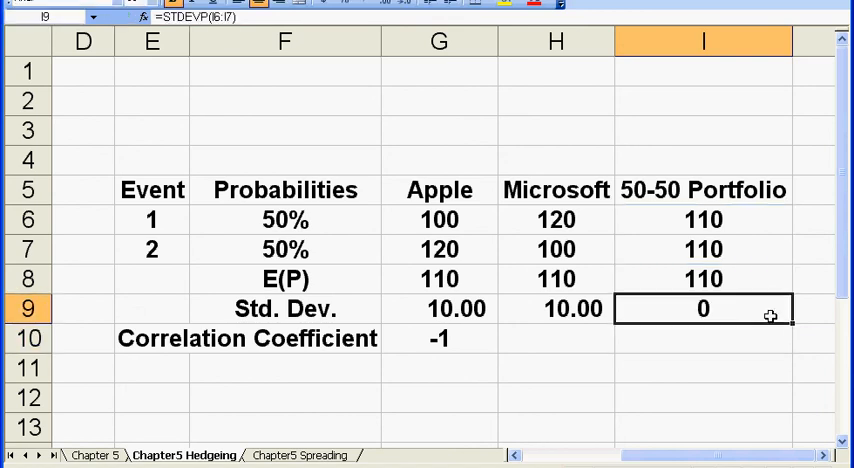
left_click(704, 280)
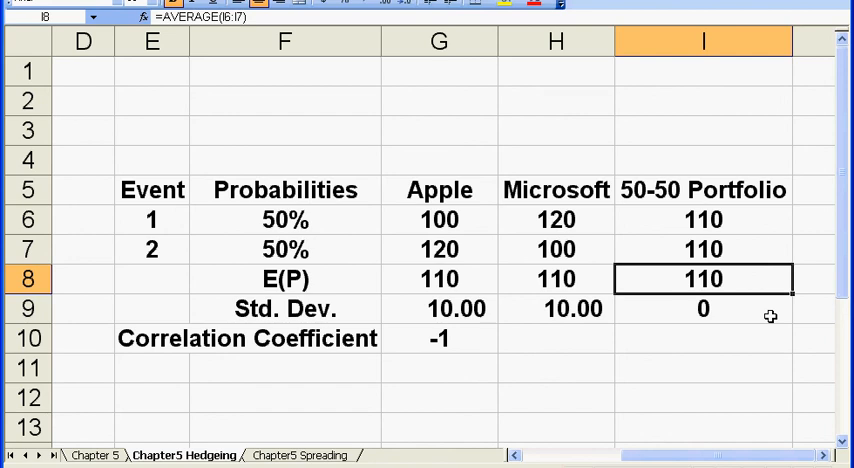
left_click(704, 308)
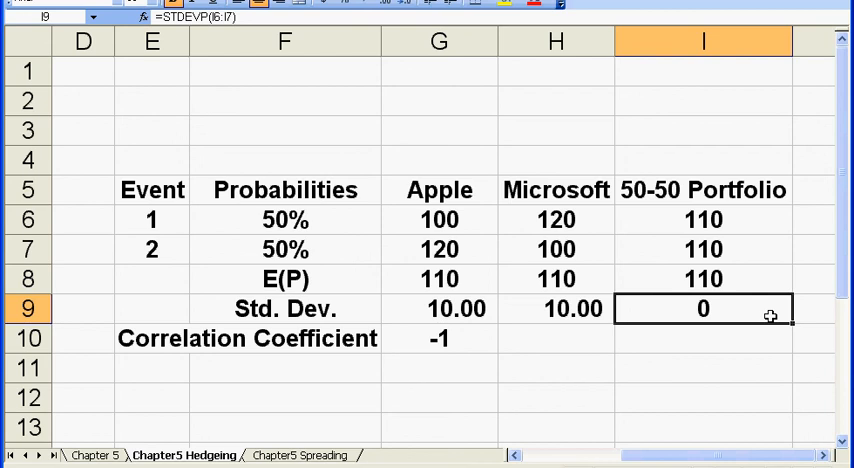
left_click(702, 280)
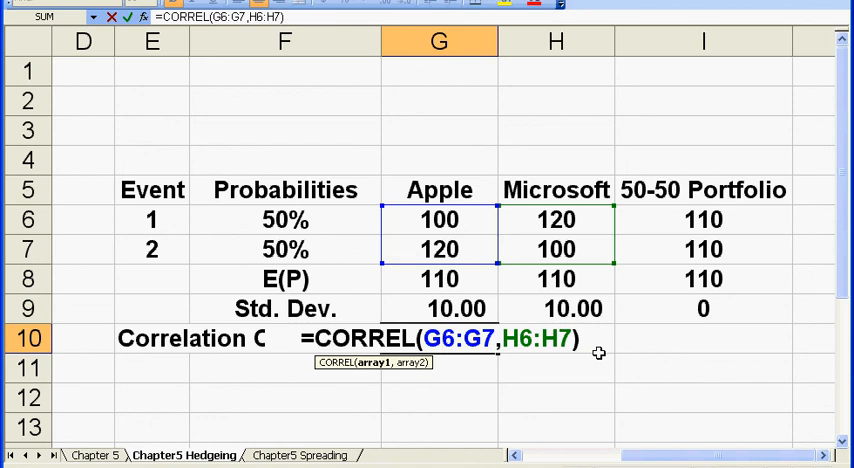
key("Return")
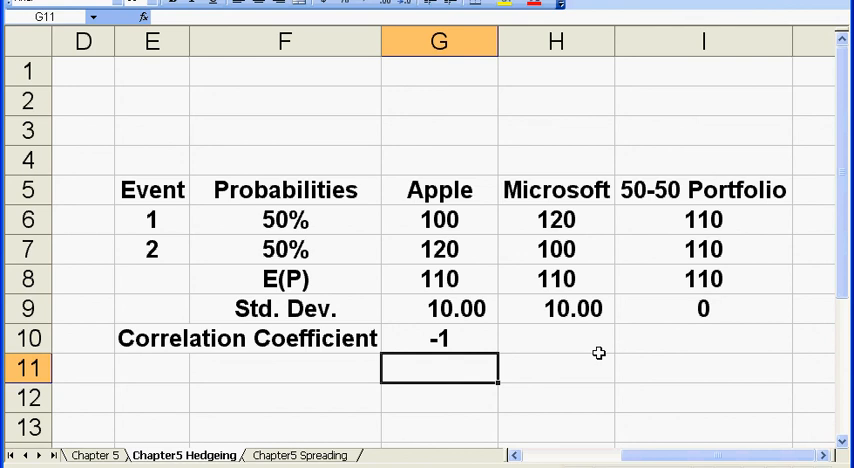
left_click(704, 188)
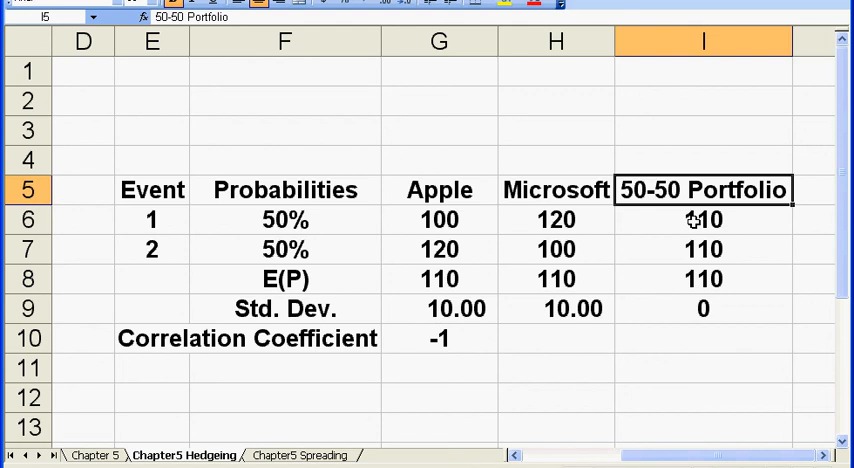
left_click(704, 220)
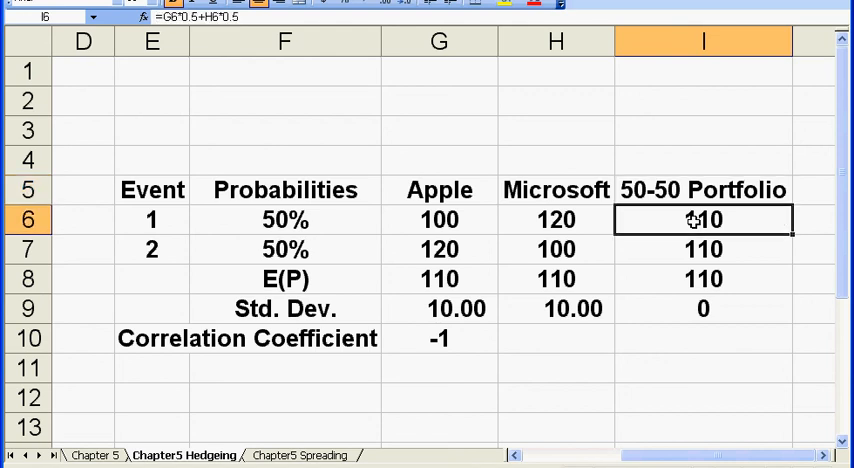
left_click(704, 280)
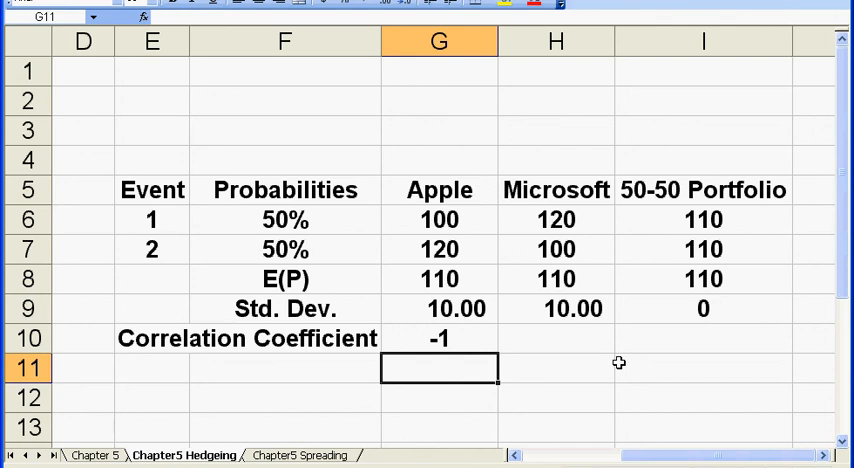
mouse_move(604, 360)
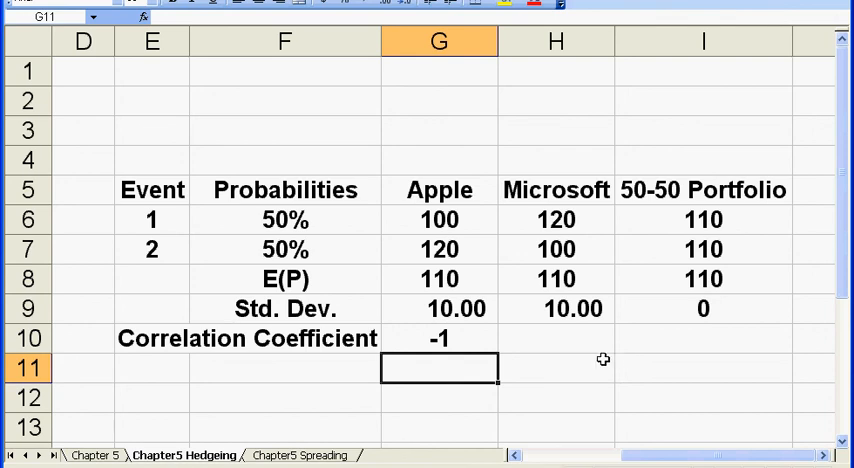
left_click(704, 308)
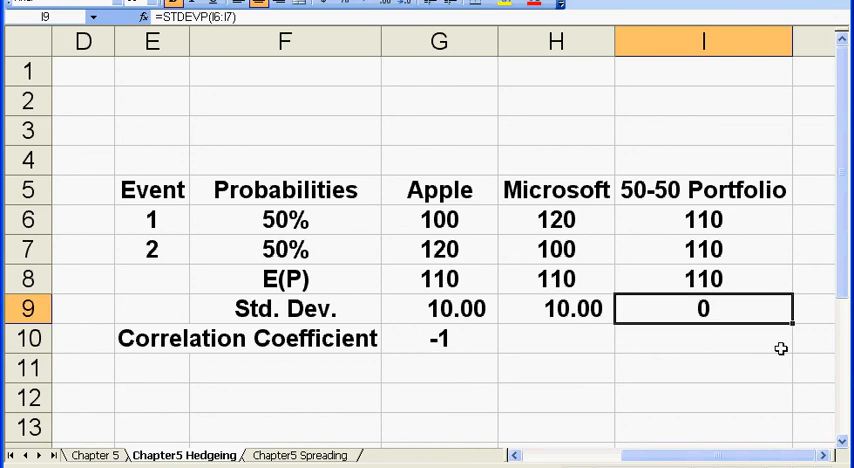